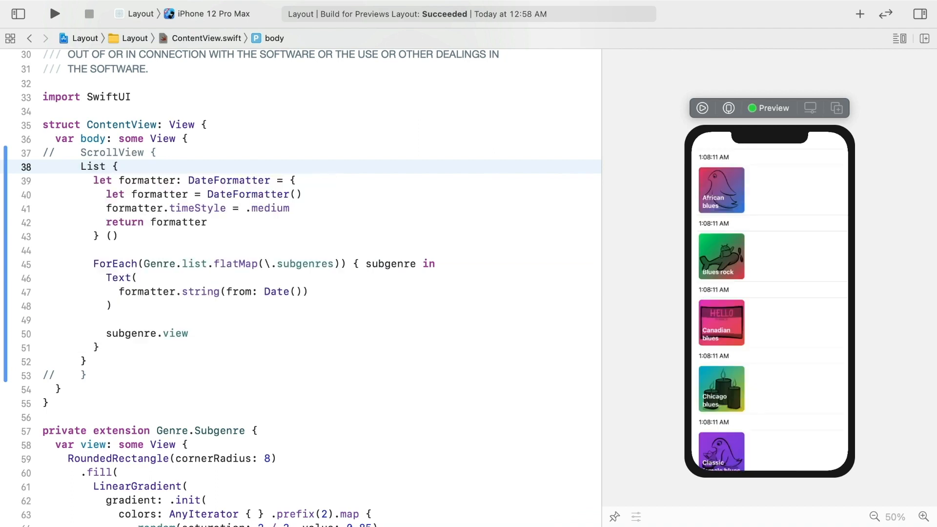
- Run the List-based ContentView in live preview and scroll through the genre tiles and timestamps
{"action": "left_click", "coordinate": [701, 108]}
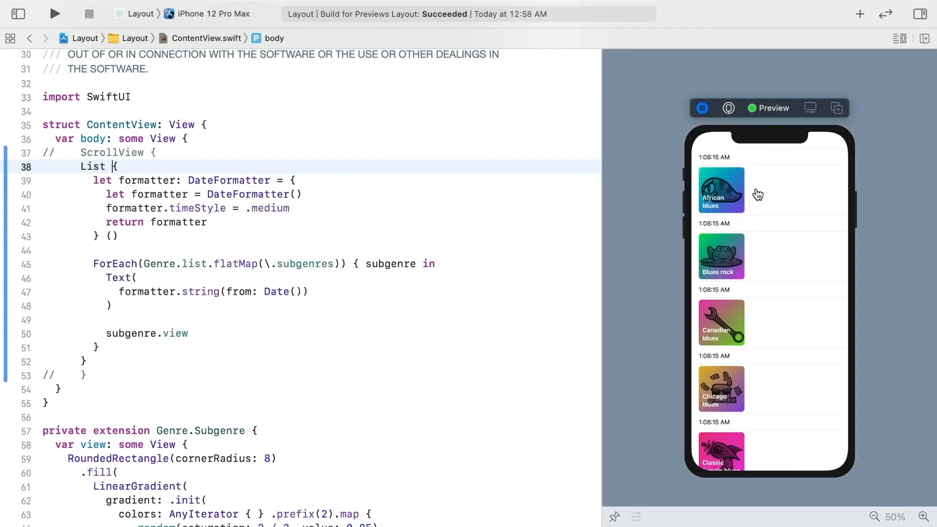
{"action": "scroll", "scroll_direction": "down", "scroll_amount": 3}
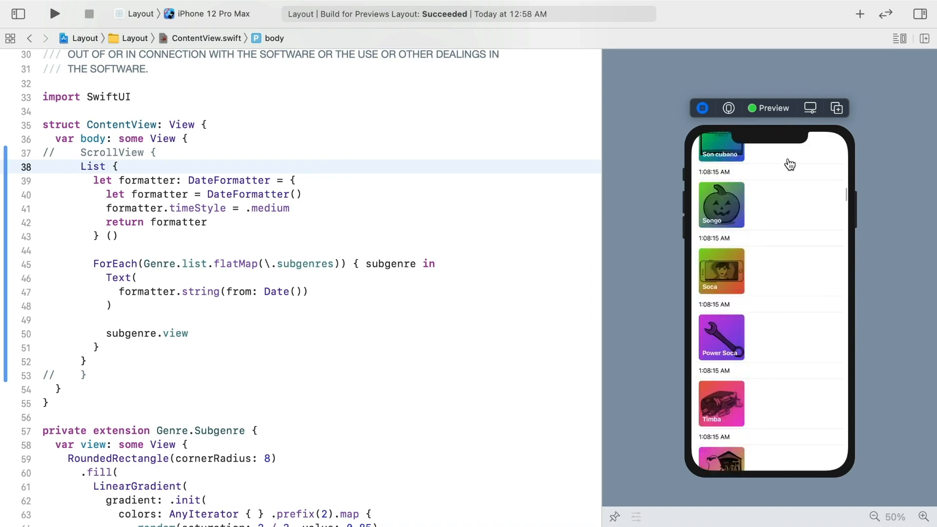
{"action": "scroll", "scroll_direction": "down", "scroll_amount": 3}
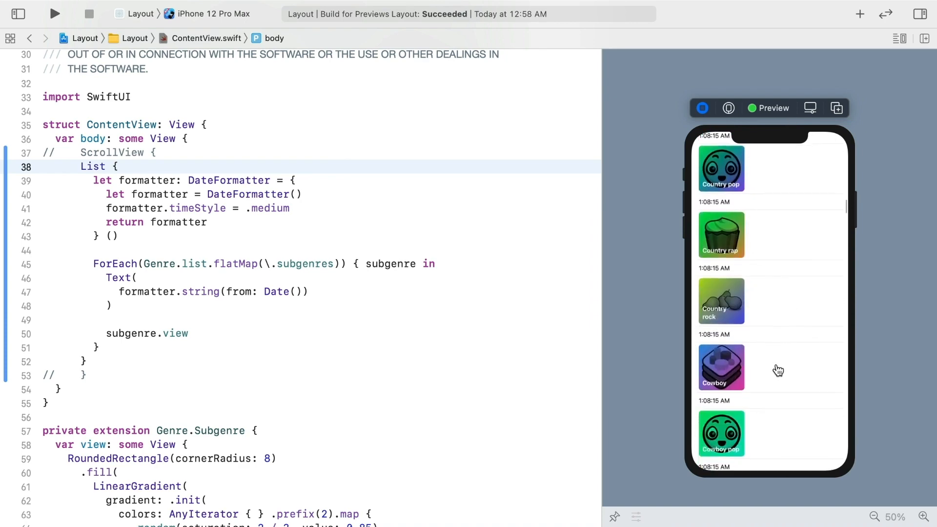
{"action": "scroll", "scroll_direction": "down", "scroll_amount": 3}
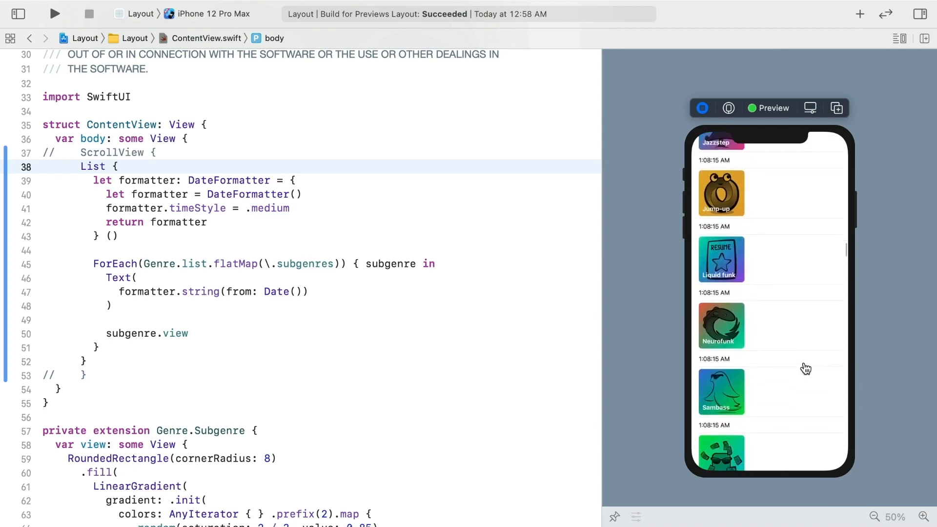
{"action": "scroll", "scroll_direction": "down", "scroll_amount": 3}
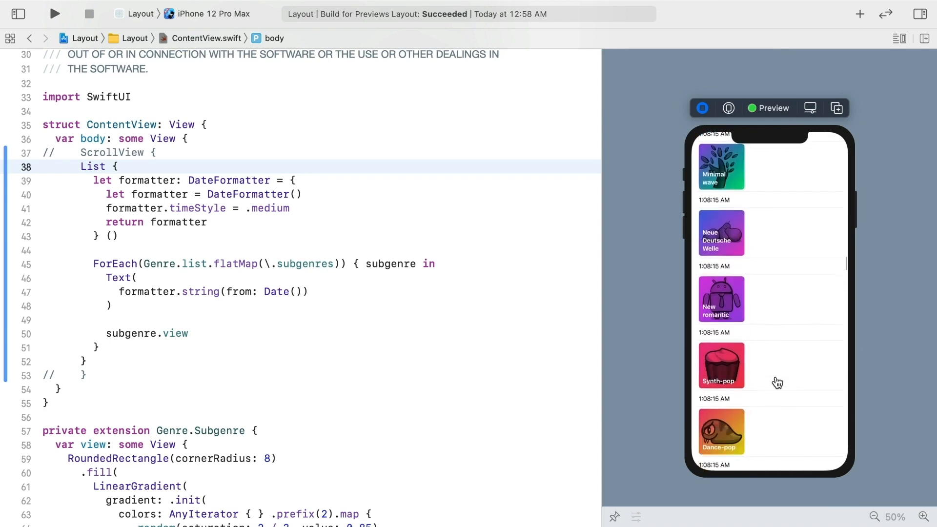
{"action": "scroll", "scroll_direction": "up", "scroll_amount": 3}
{"action": "type", "text": "azyVStack"}
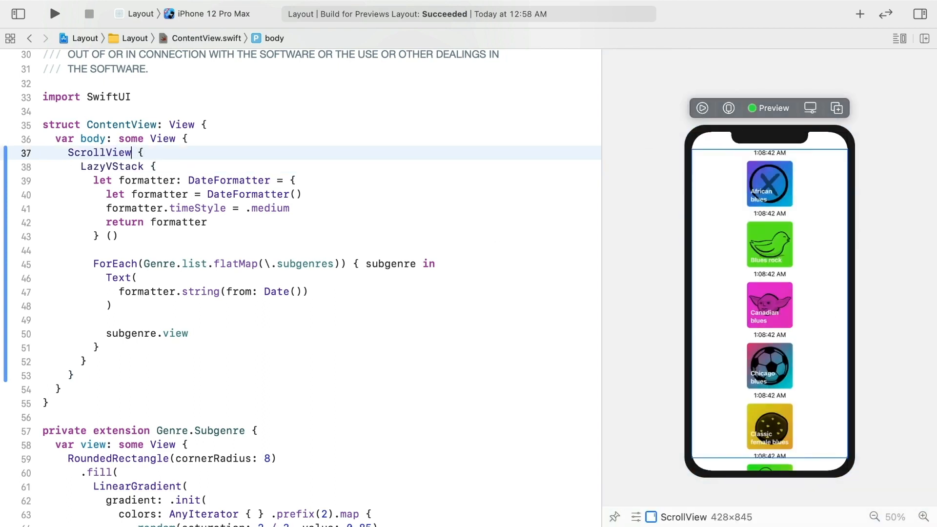
- Make the ScrollView horizontal, then live-preview and scroll sideways through the tile row
{"action": "type", "text": "(.horizontal"}
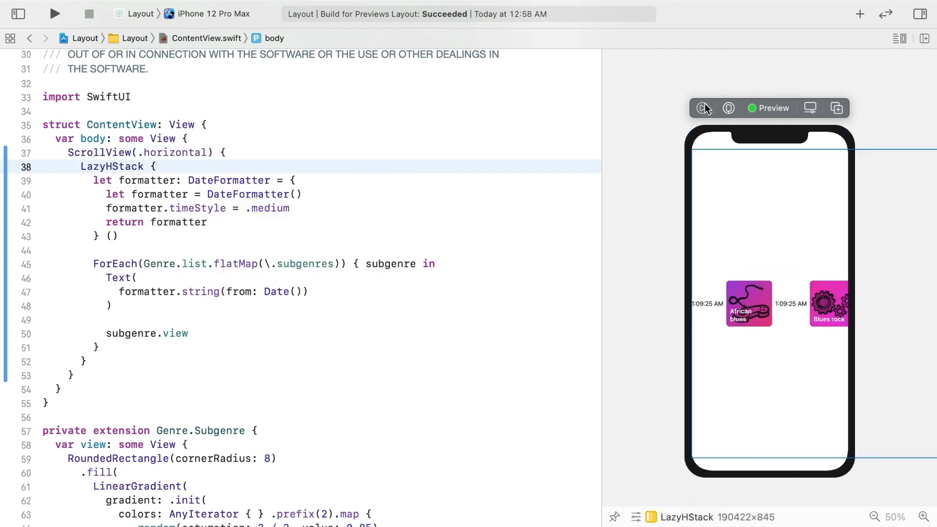
{"action": "left_click", "coordinate": [702, 107]}
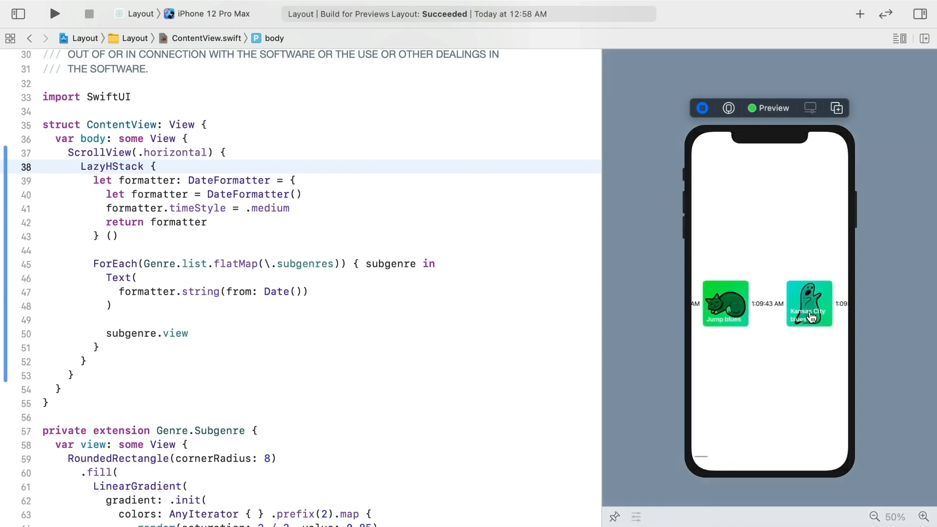
{"action": "scroll", "scroll_direction": "left", "scroll_amount": 3}
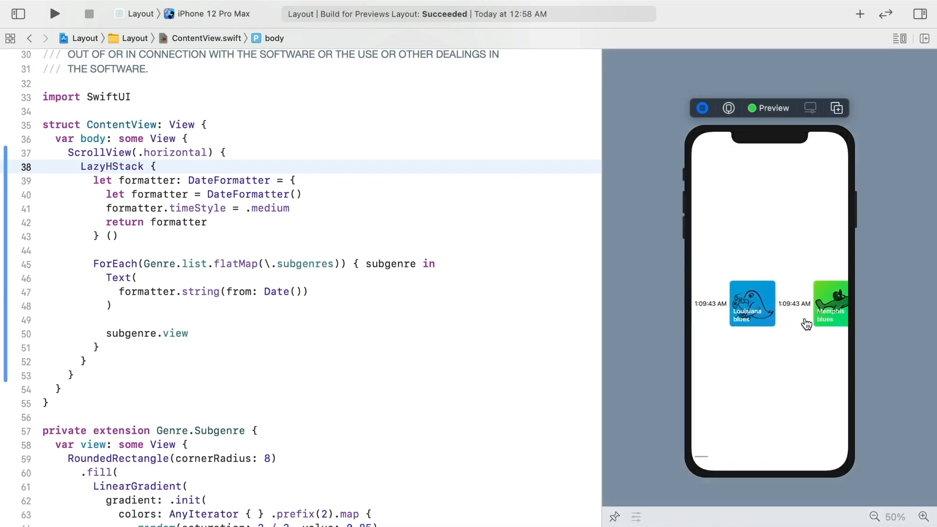